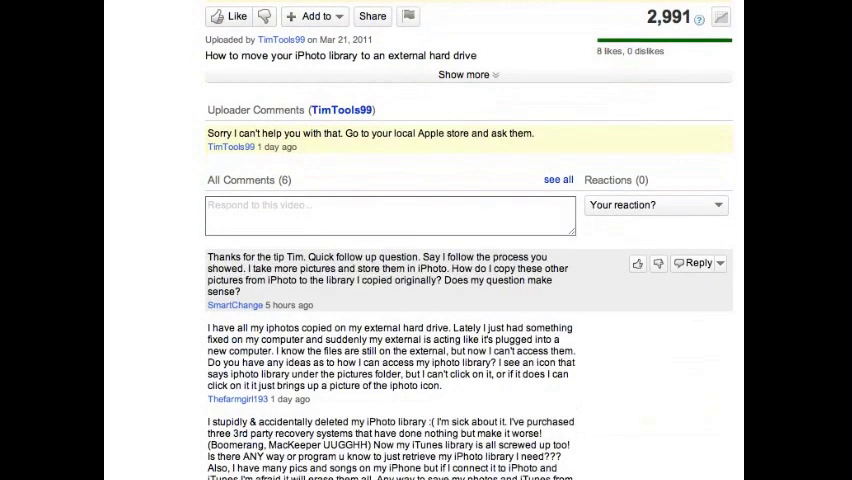
Choose the iPhoto Library on the external hard drive so its photo thumbnails load.
scroll(down, 3)
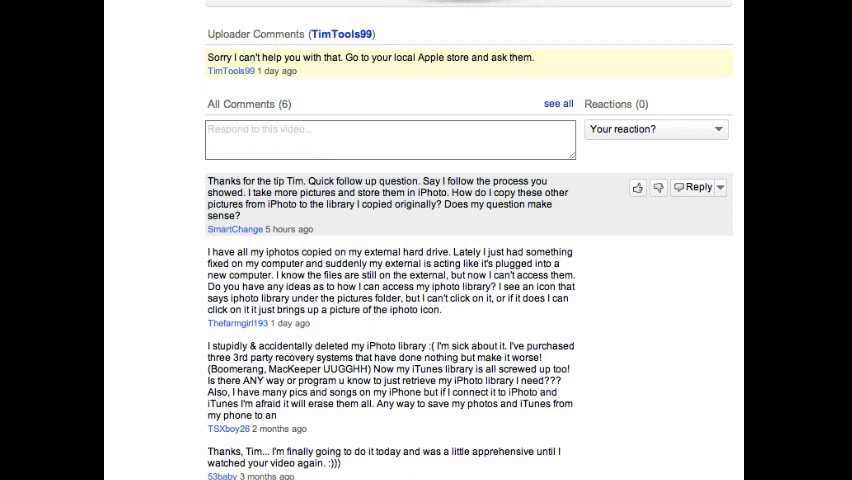
scroll(up, 3)
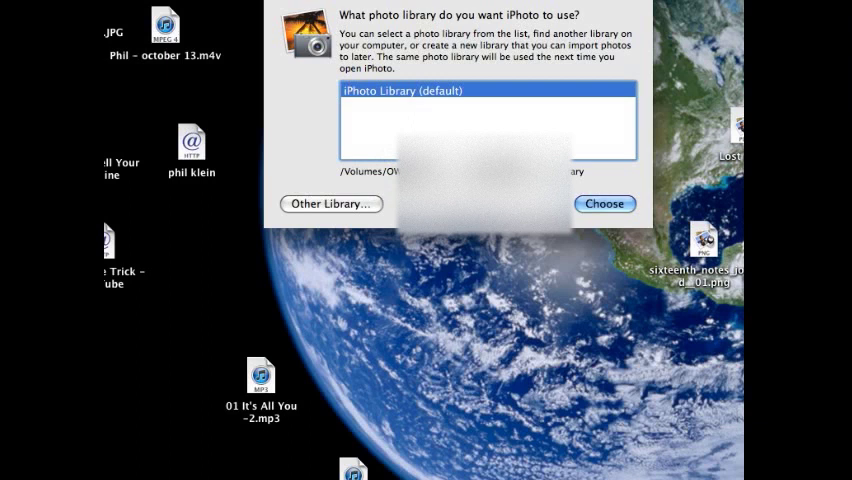
click(604, 204)
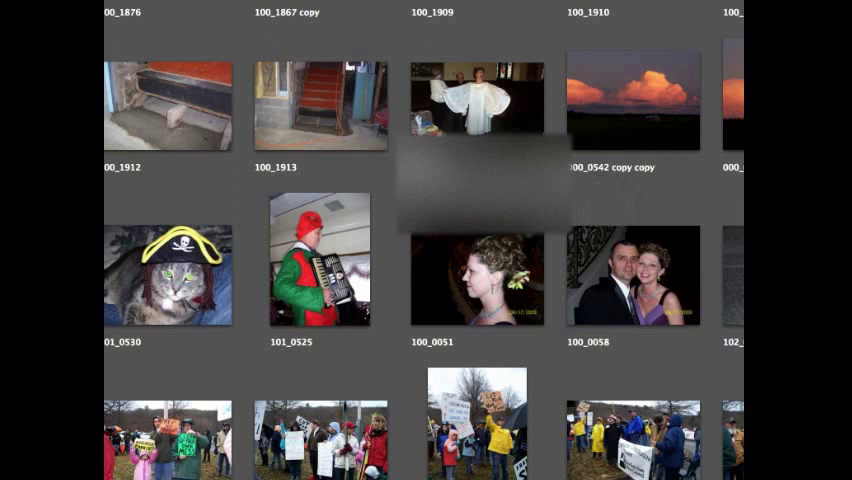